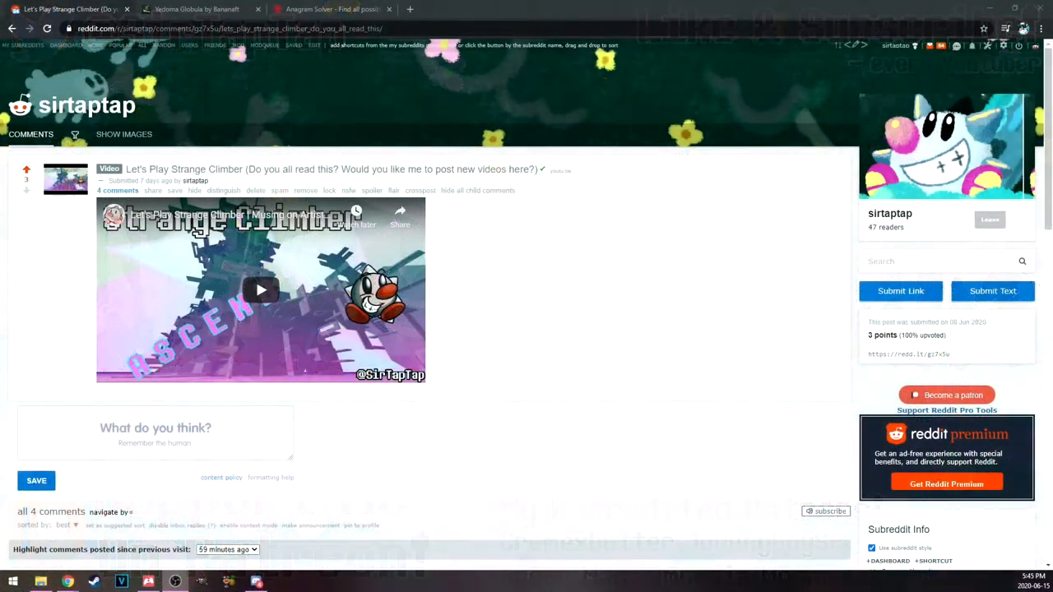
# Walk to the Teleport panel beside the MAP panel and activate it with F.
pyautogui.scroll(-3)
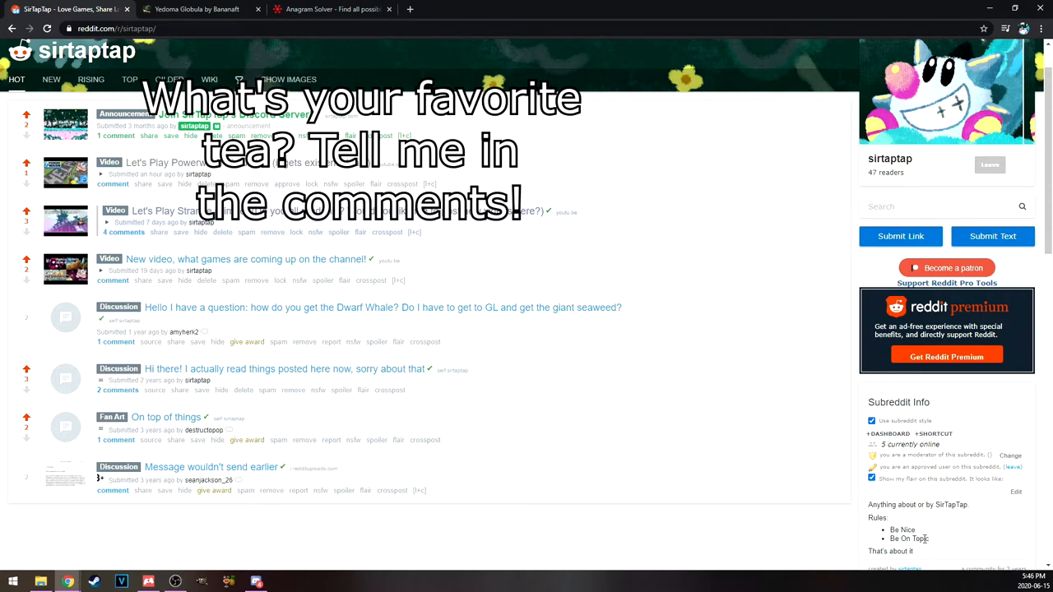
pyautogui.moveTo(710, 440)
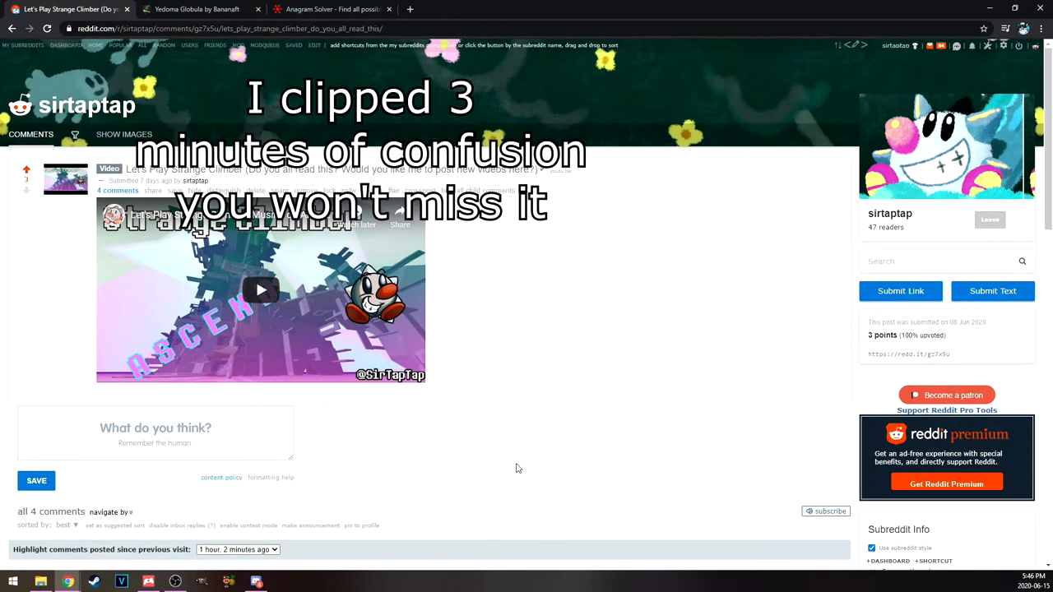
pyautogui.moveTo(461, 441)
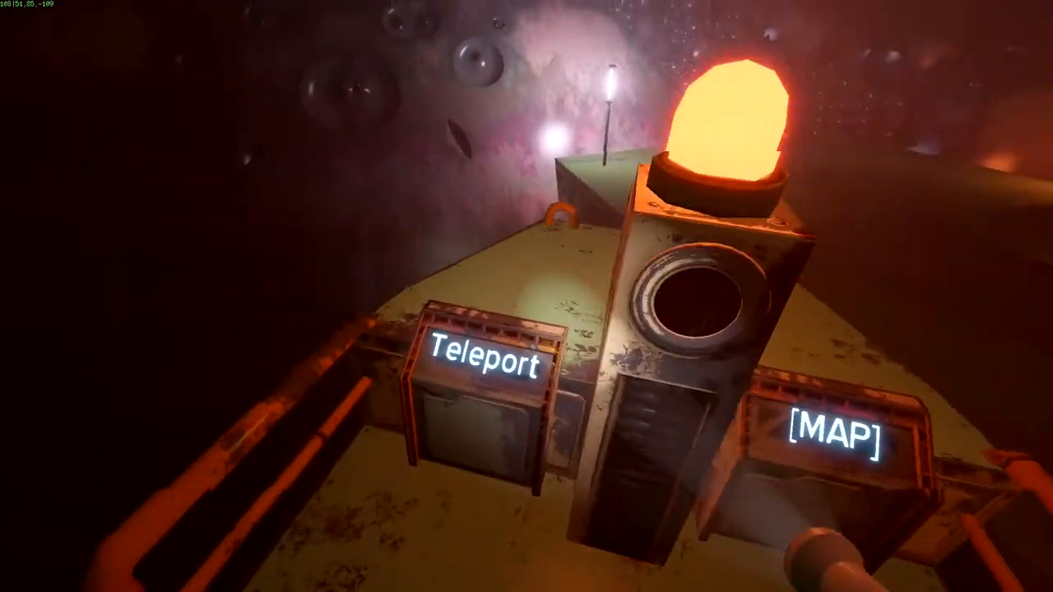
pyautogui.moveTo(485, 366)
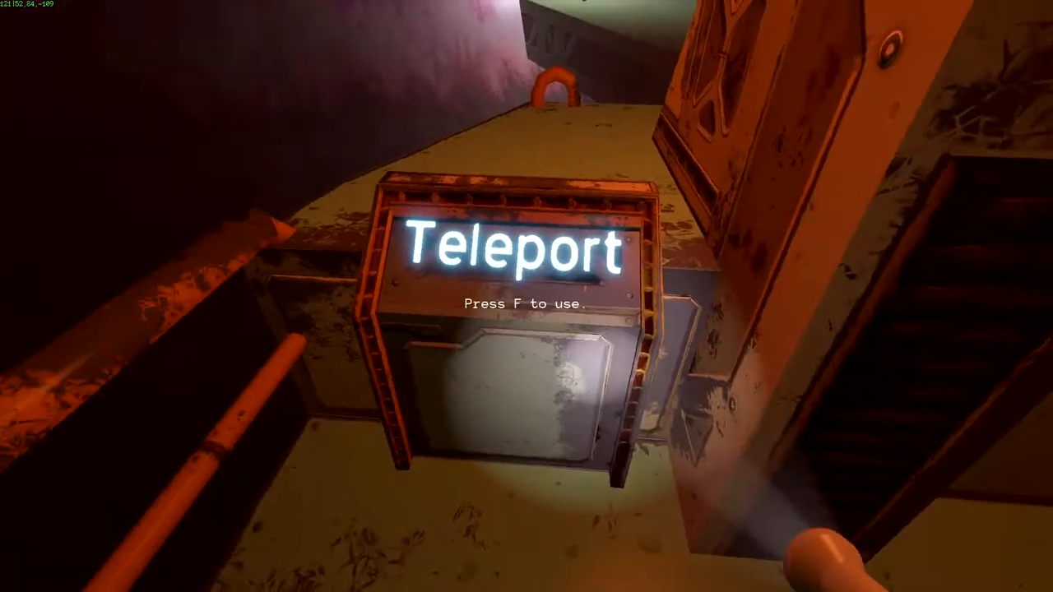
pyautogui.press('f')
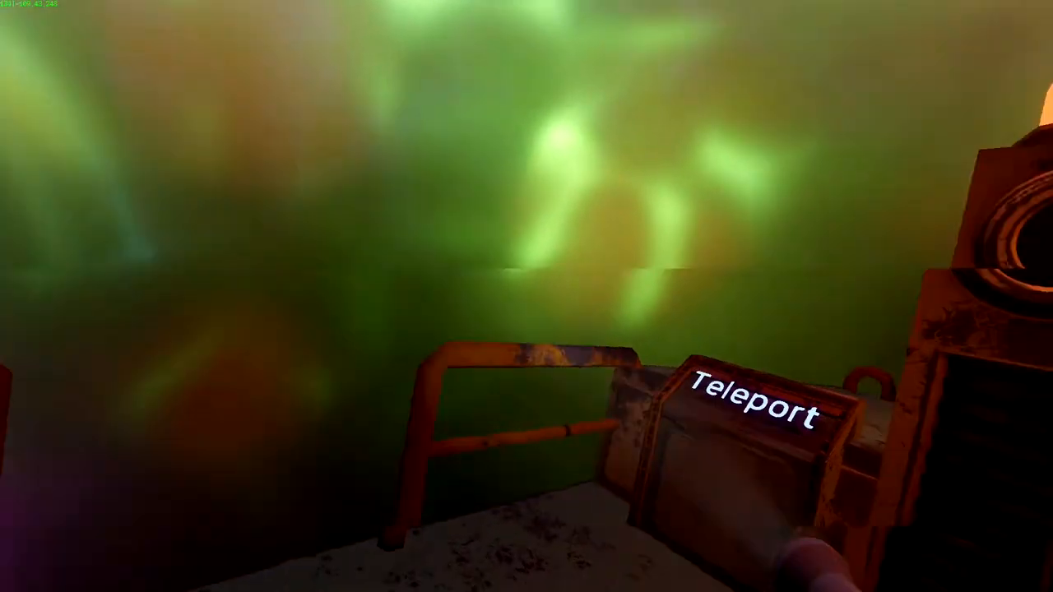
# Use the boat's Teleport console to travel into the dark lattice cavern.
pyautogui.click(753, 403)
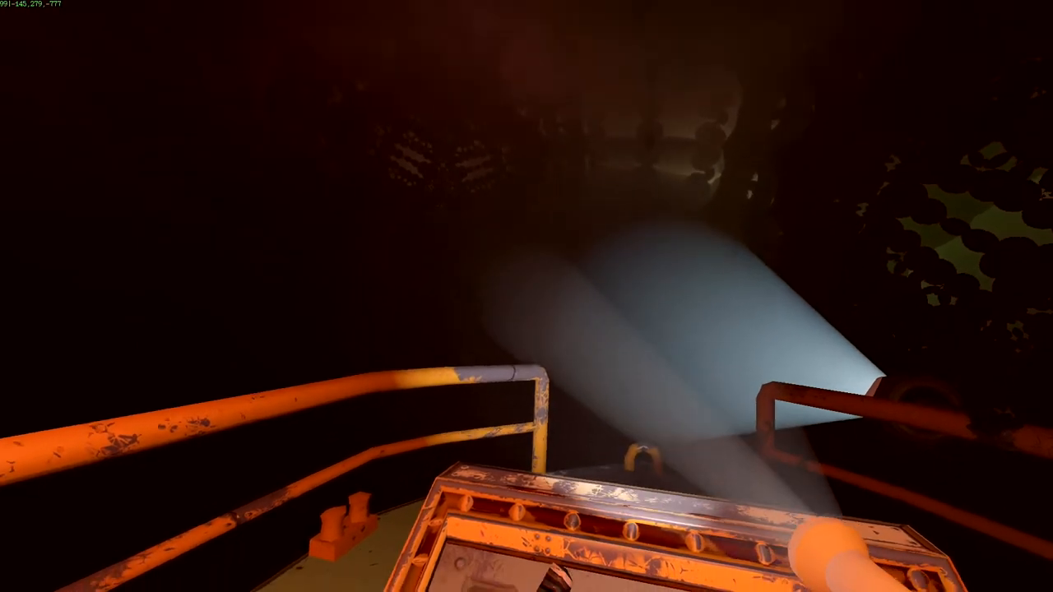
pyautogui.press('f1')
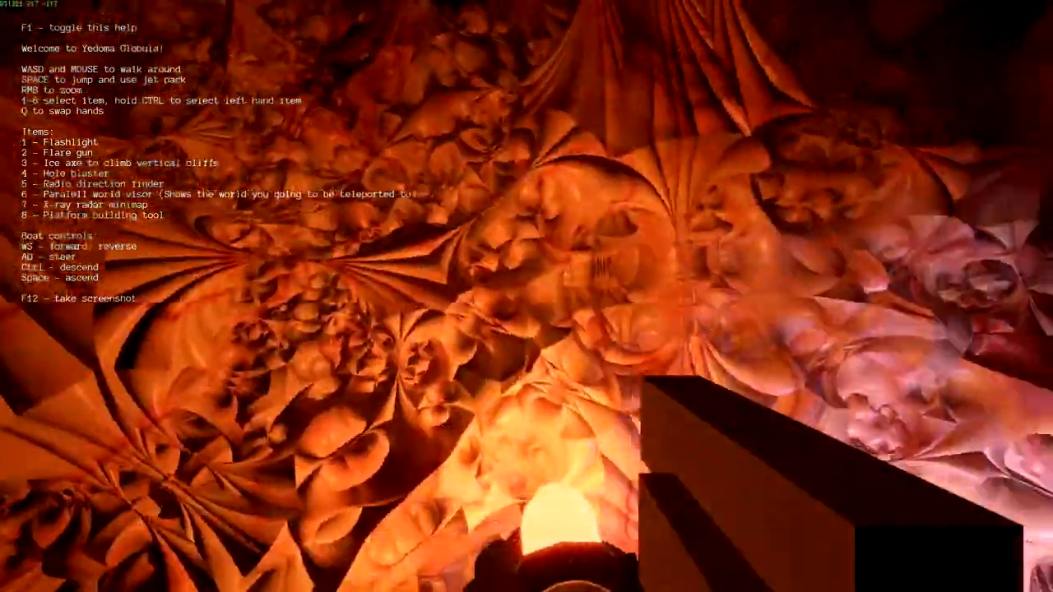
pyautogui.moveTo(526, 296)
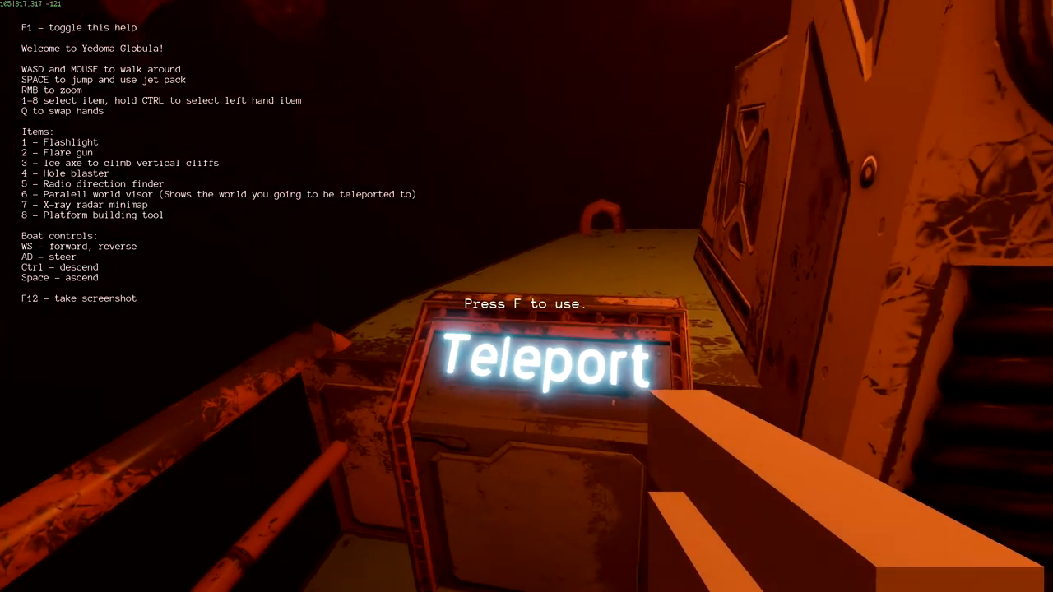
# Activate the boat's Teleport console with F to reach the ringed tunnel world.
pyautogui.press('f')
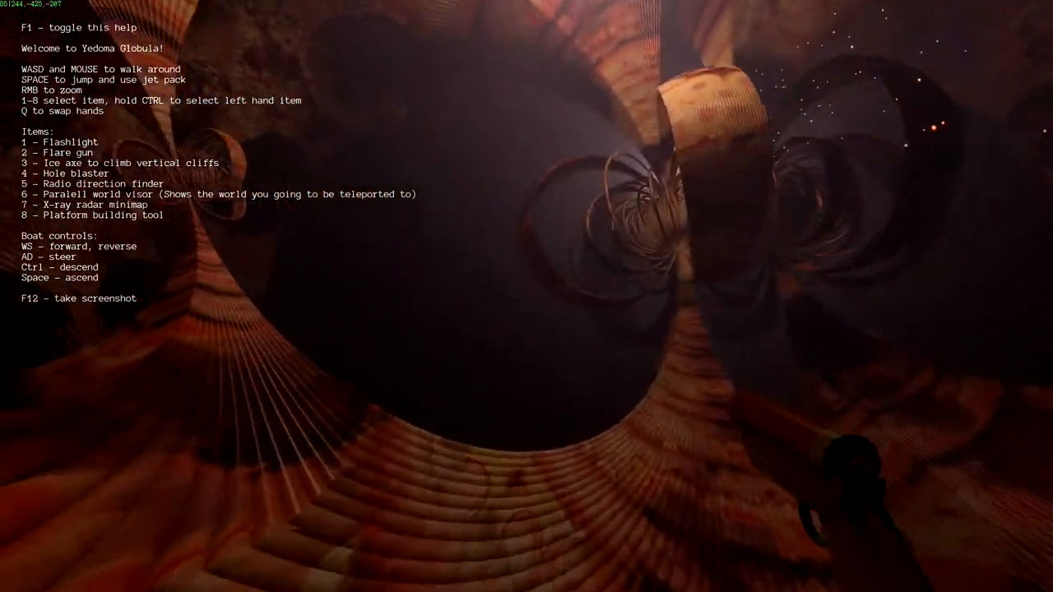
pyautogui.moveTo(527, 296)
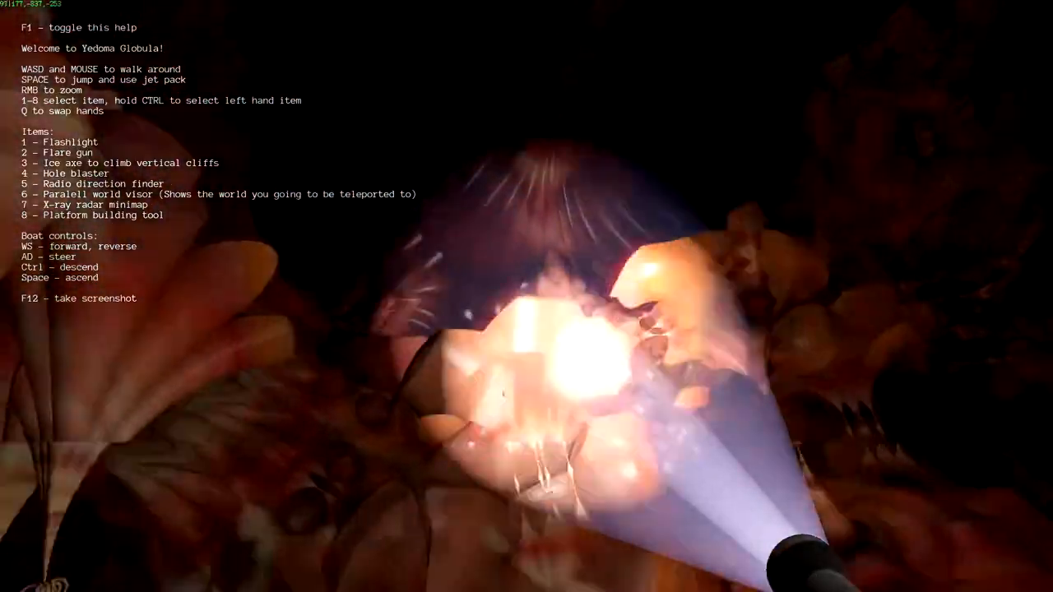
# Finish exploring the reddish cave and press Escape.
pyautogui.press('Escape')
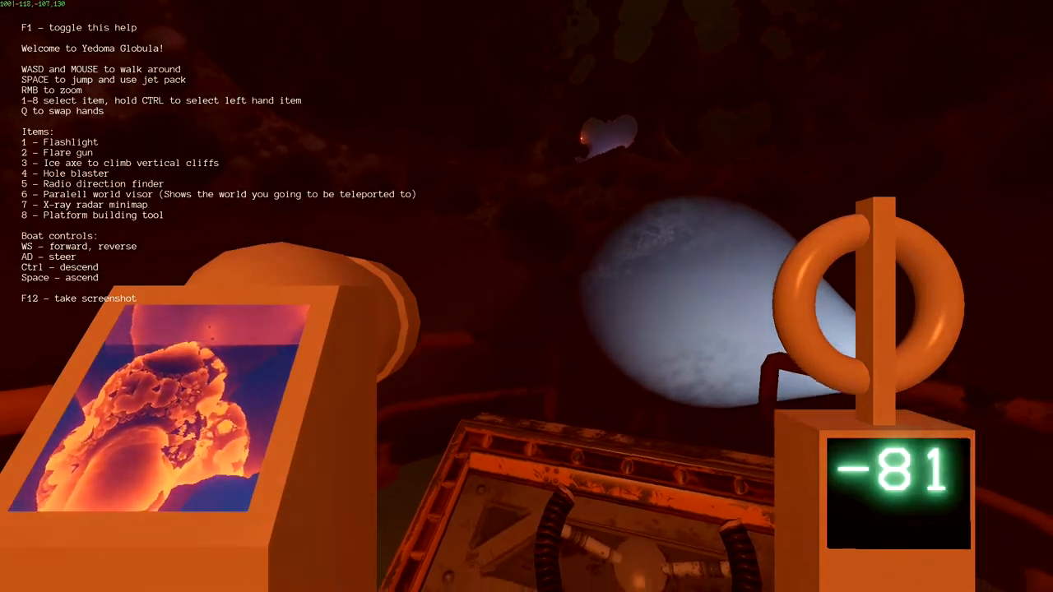
pyautogui.moveTo(526, 296)
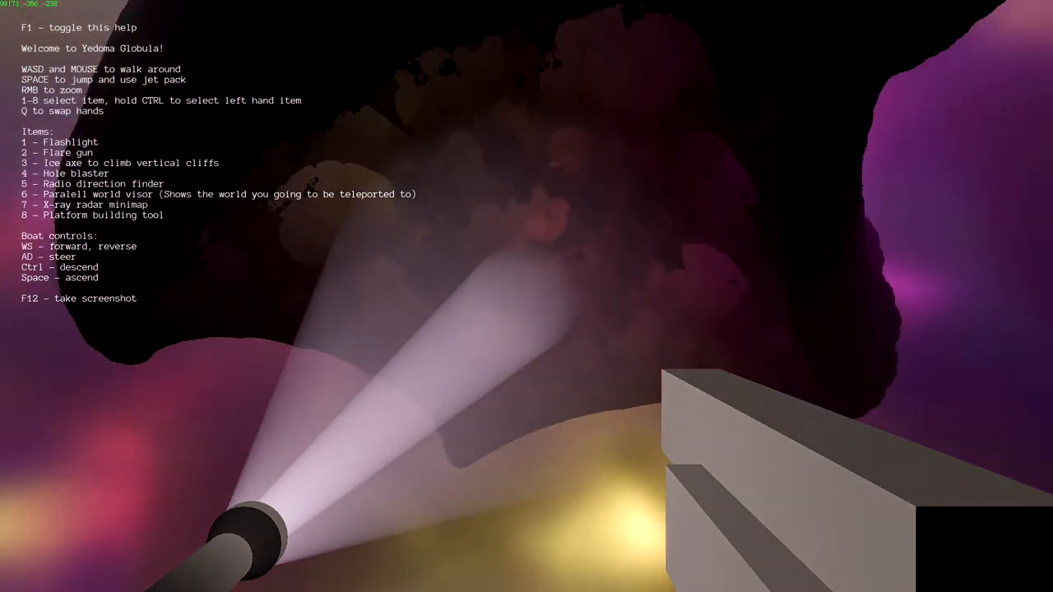
pyautogui.moveTo(527, 296)
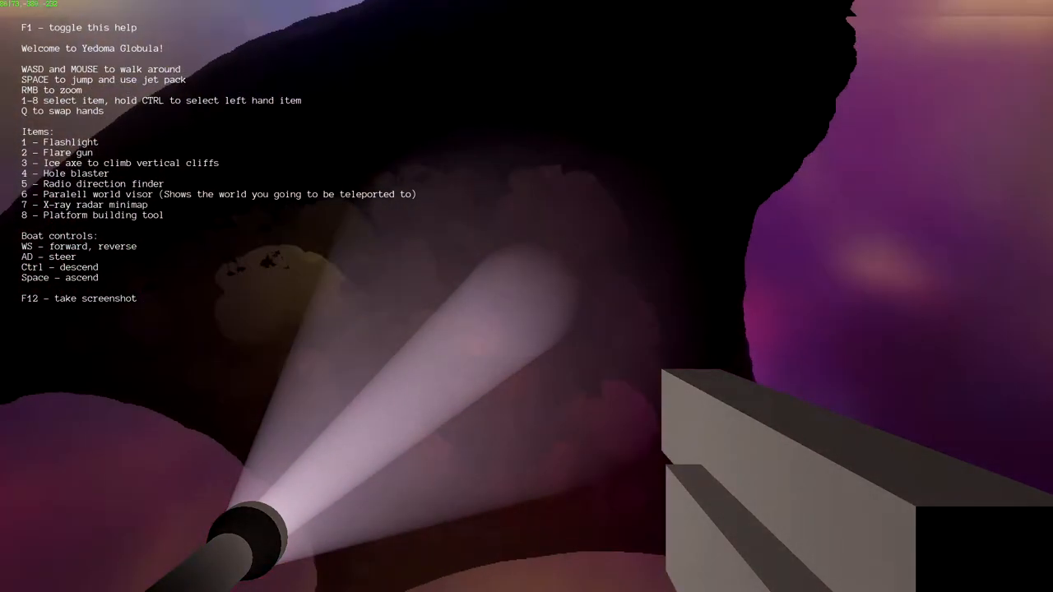